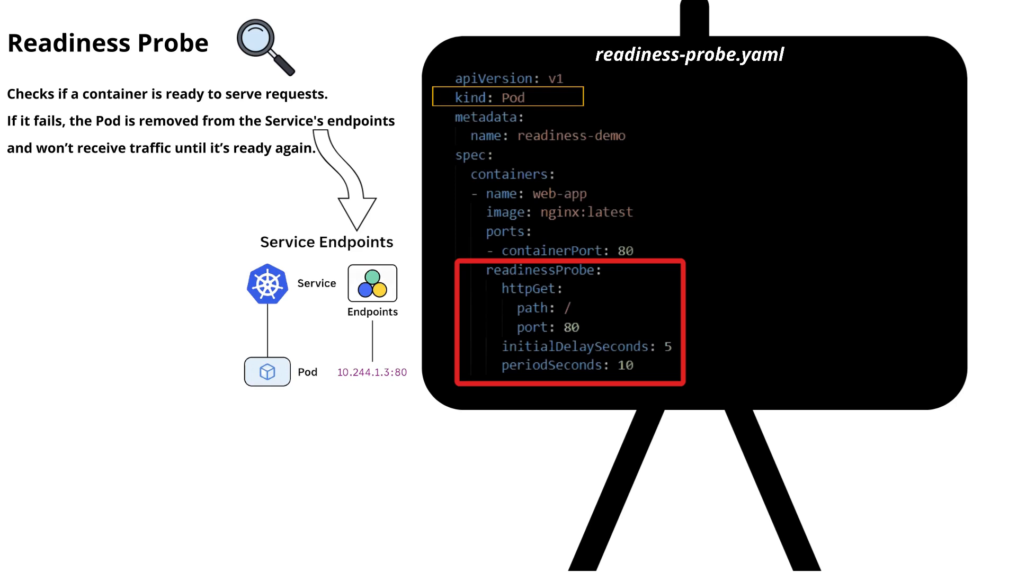
Step: Advance the animation to draw the orange box around the readinessProbe 'path: /' line
{"action": "left_click", "coordinate": [547, 307]}
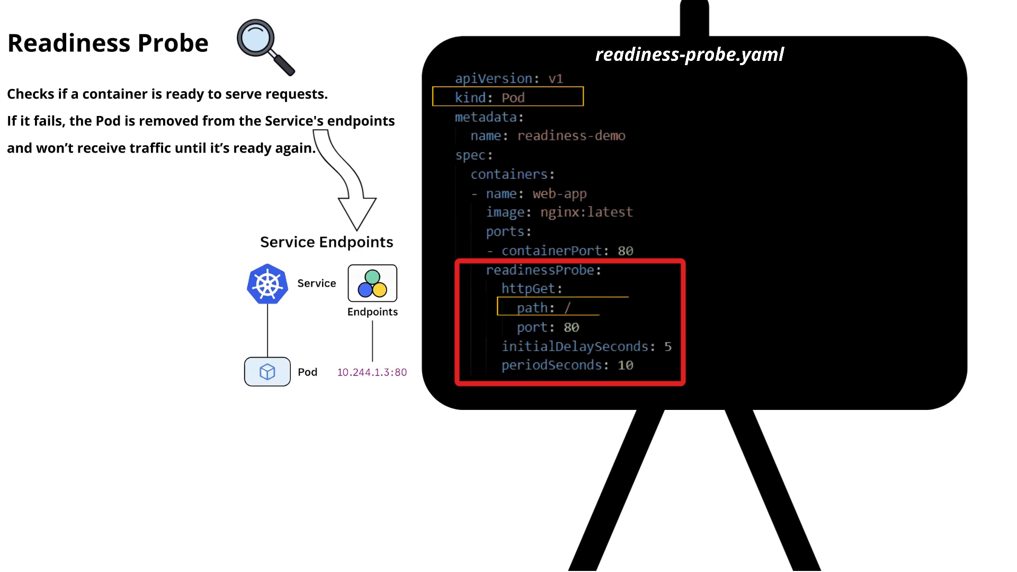